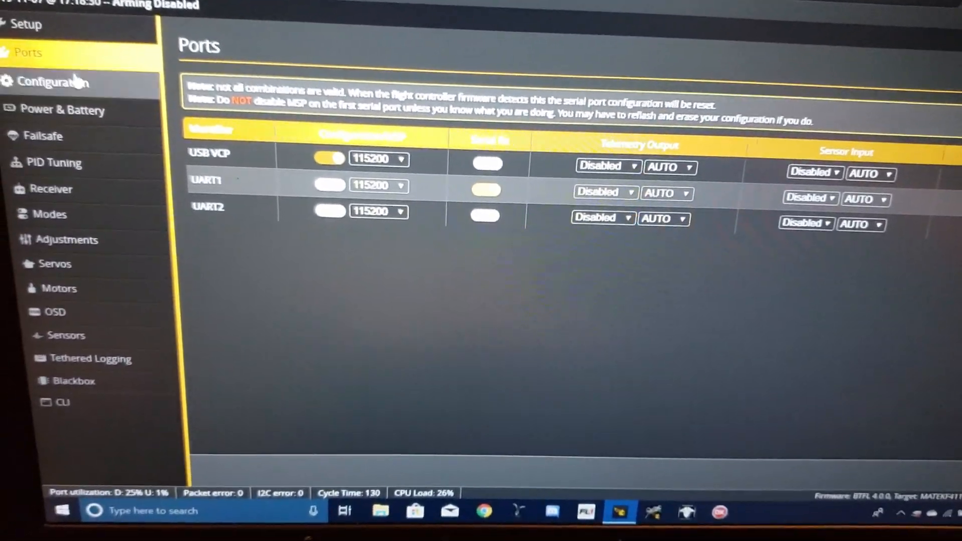
# Show the Receiver settings with Serial-based receiver and CRSF provider on the Configuration page.
pyautogui.click(54, 81)
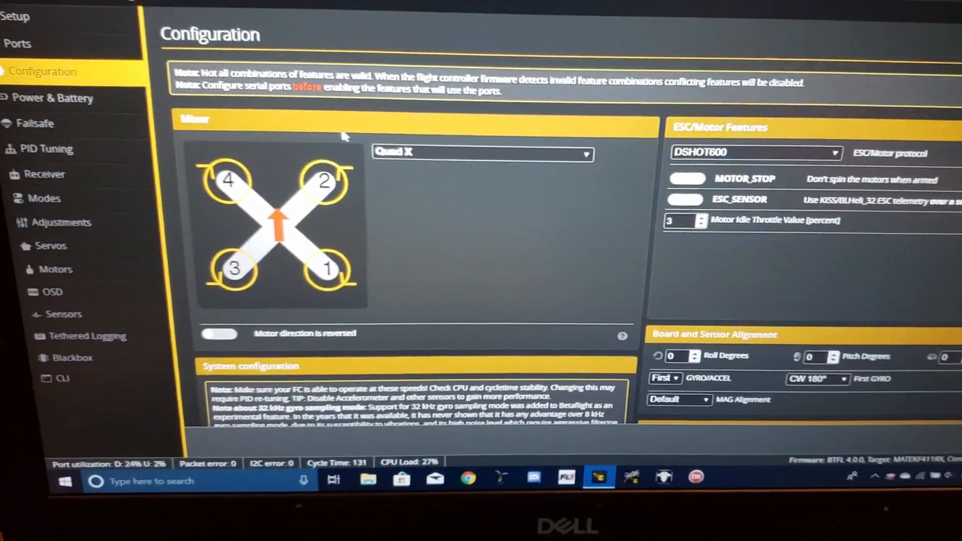
pyautogui.scroll(-3)
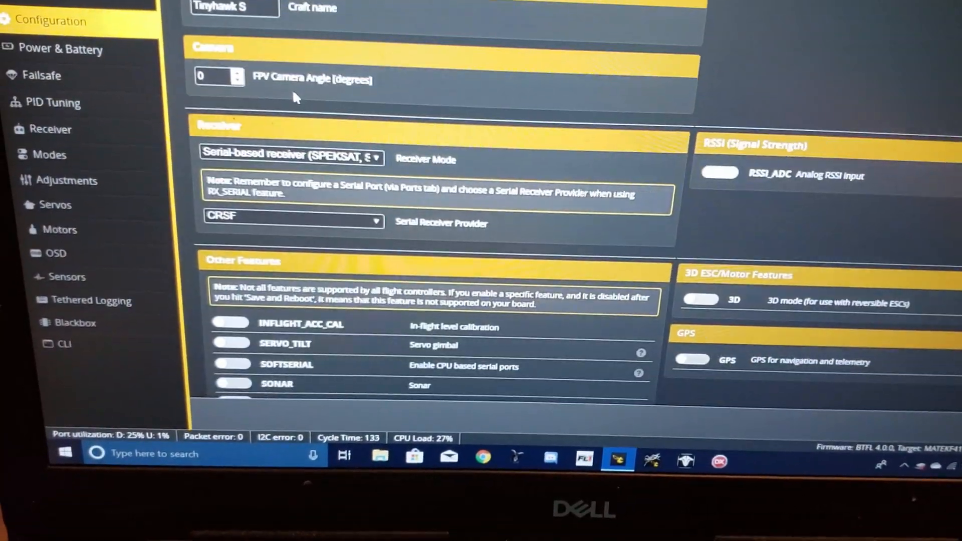